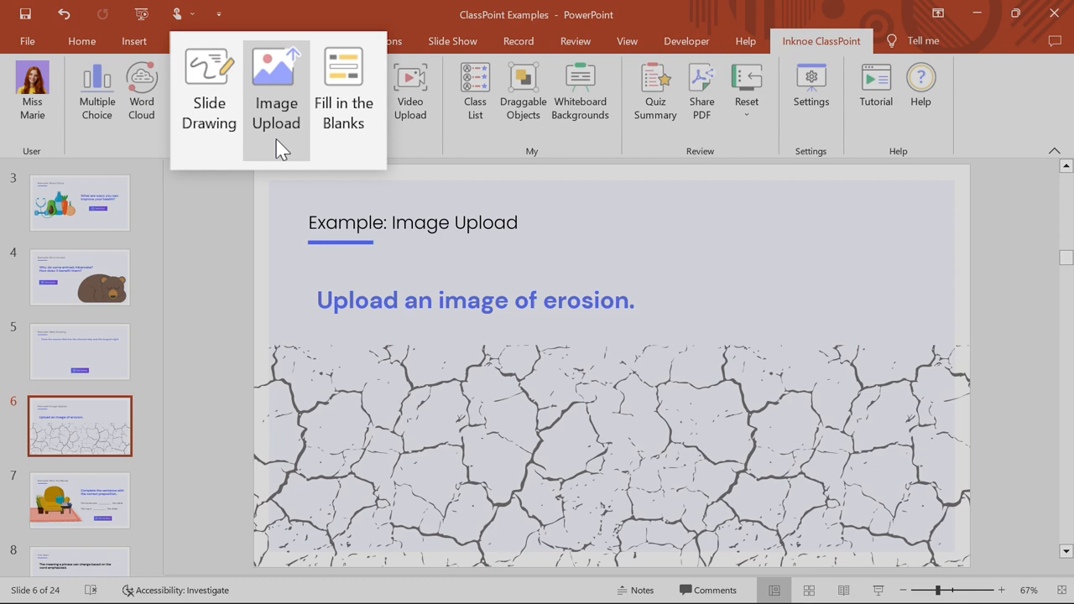
# Add a ClassPoint Image Upload button to slide 6 so students can submit photos.
pyautogui.click(276, 91)
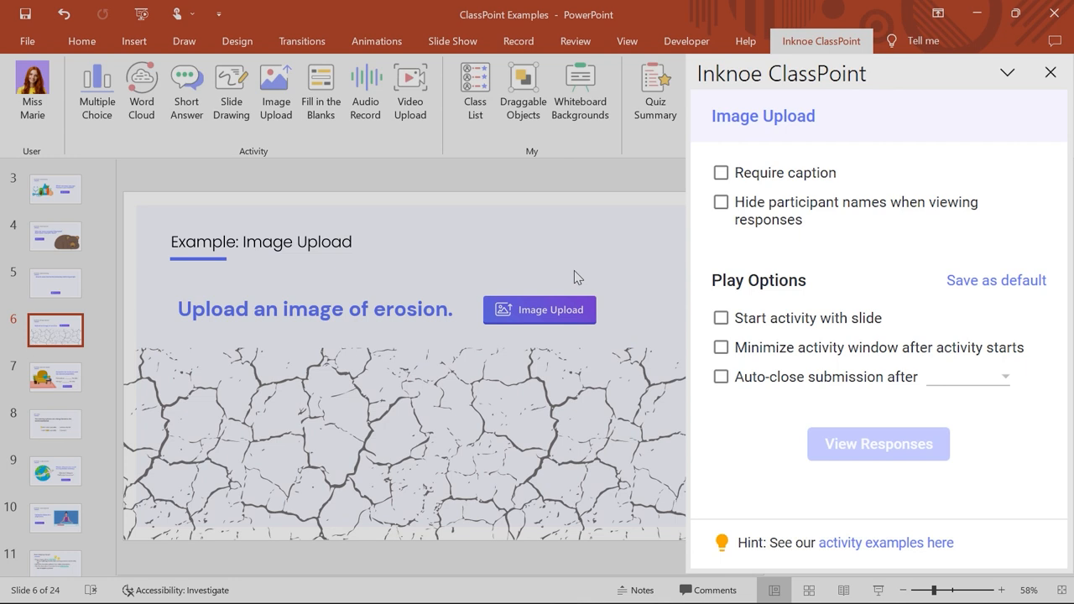
pyautogui.click(720, 171)
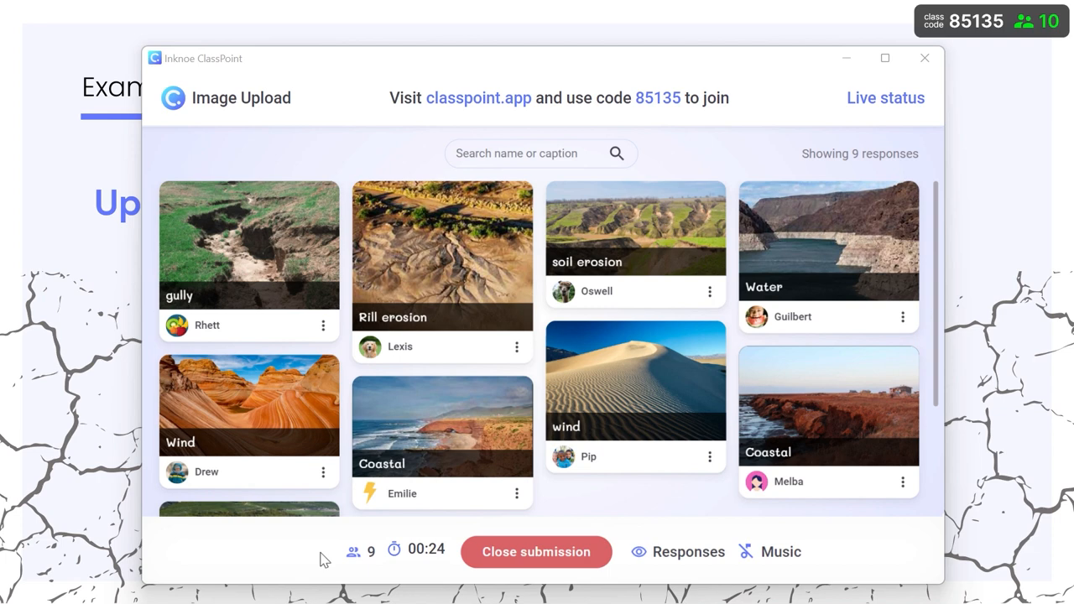
# Enlarge the Wind landscape photo response, then return to the response grid.
pyautogui.click(249, 405)
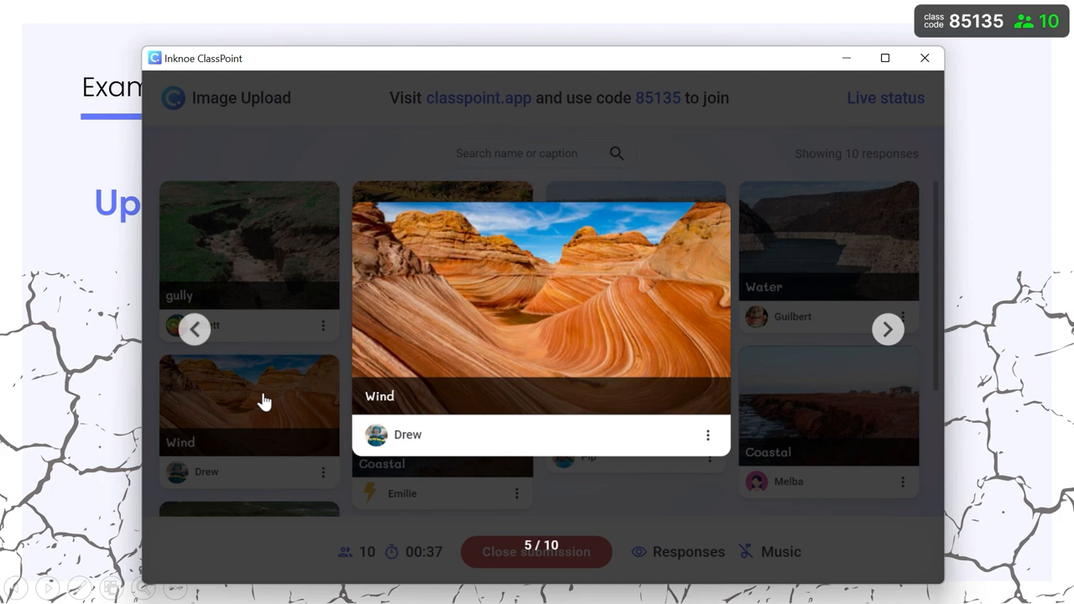
pyautogui.click(708, 434)
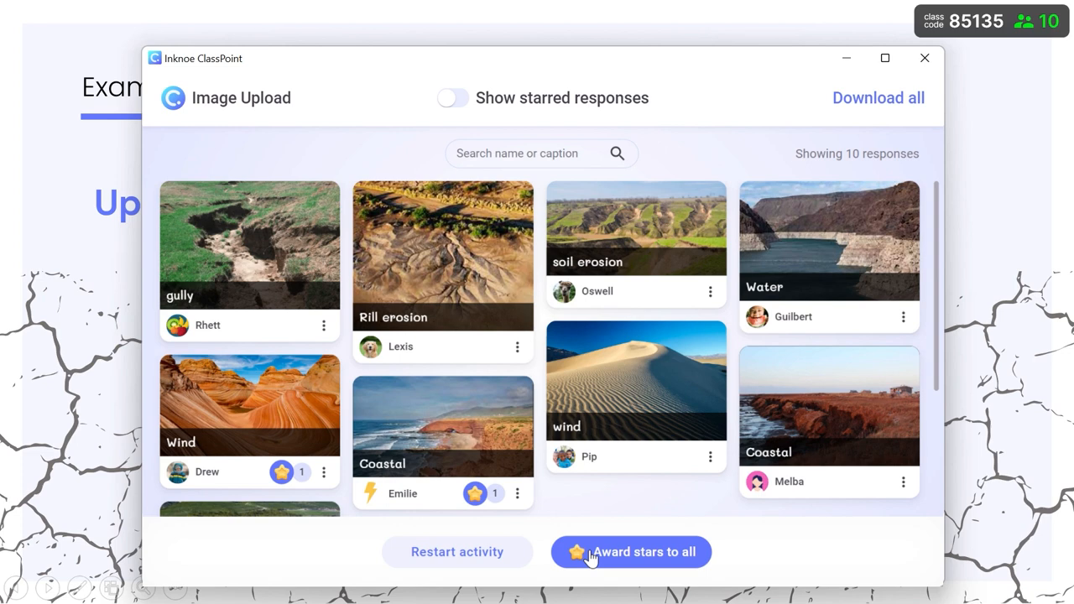
# Search the submitted photo captions for 'water'.
pyautogui.write('water')
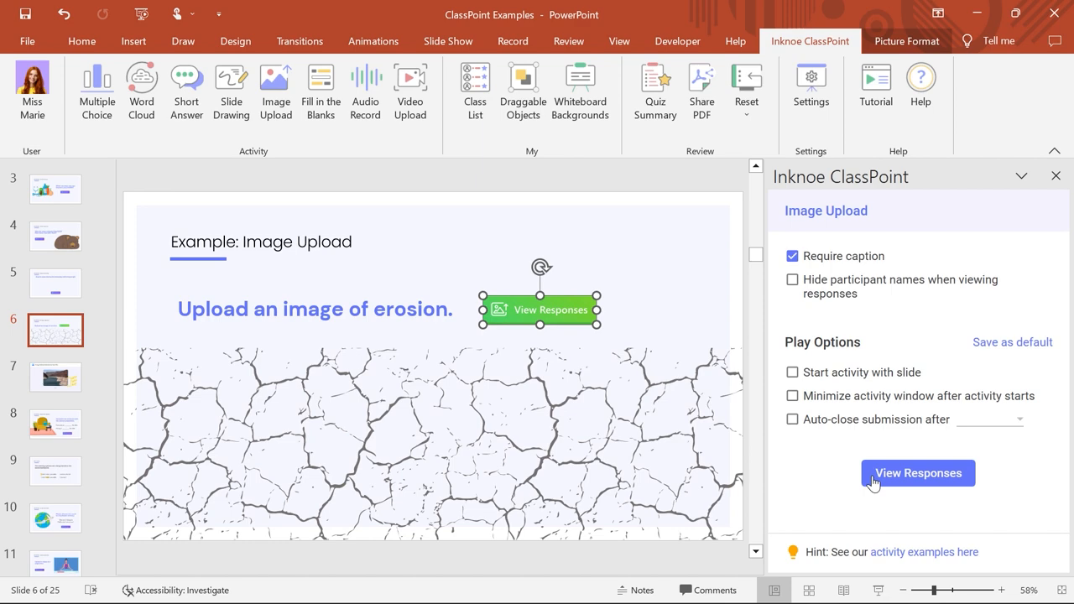
# Reopen the collected Image Upload responses from the ClassPoint pane.
pyautogui.click(917, 473)
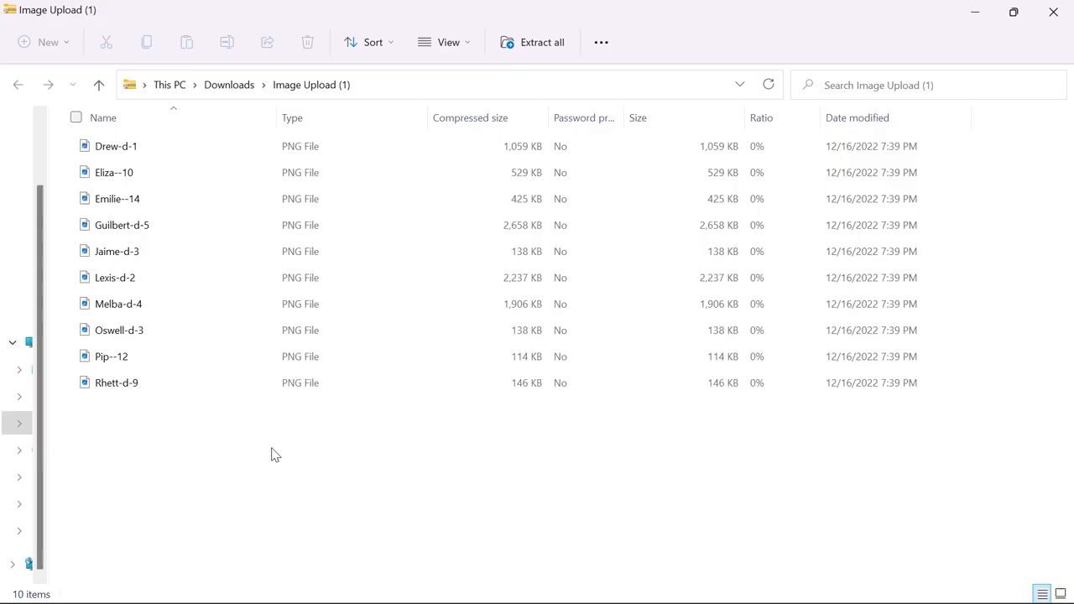